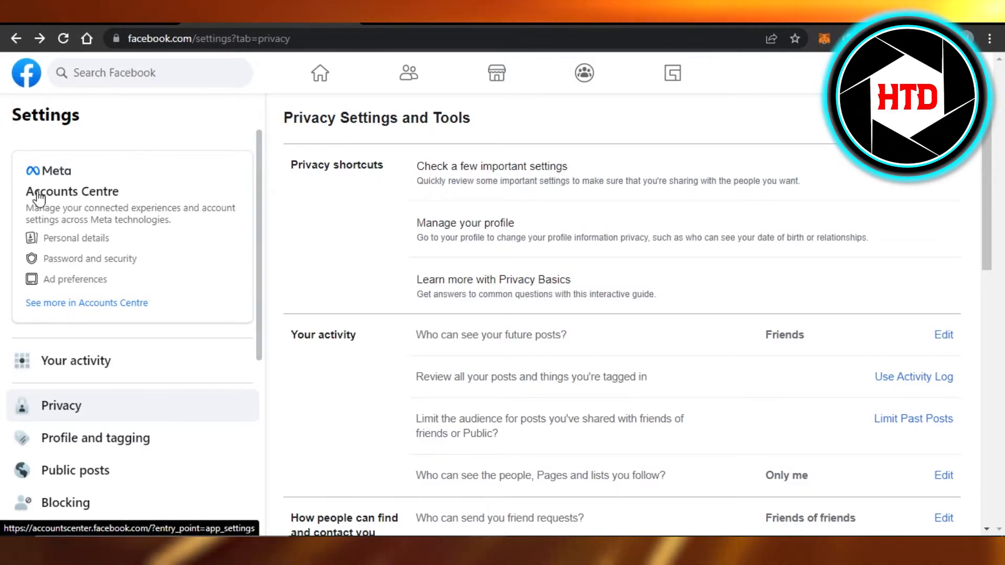
mouse_move(137, 209)
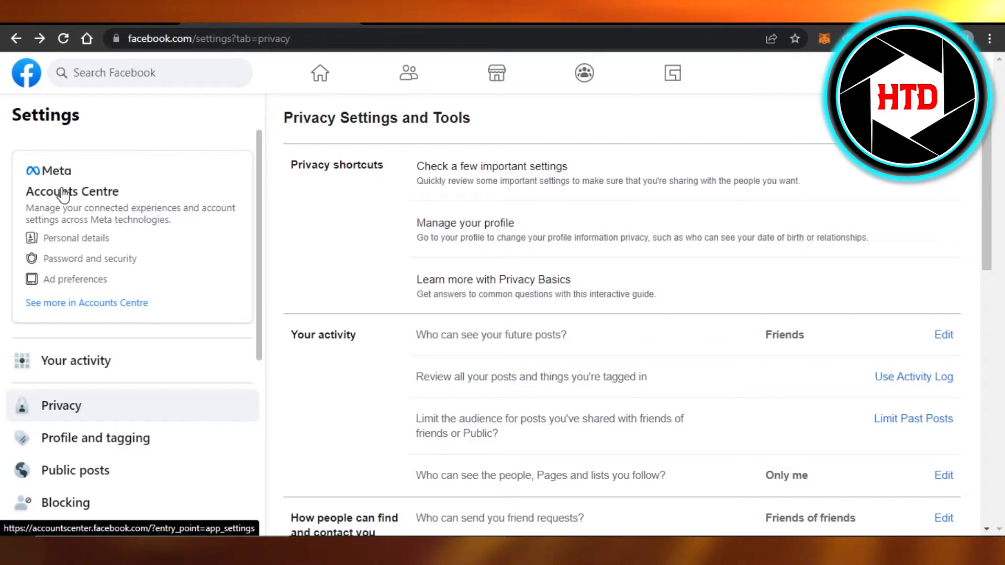
Step: From Accounts Centre's accounts and profiles, choose Add accounts to link another account
left_click(72, 192)
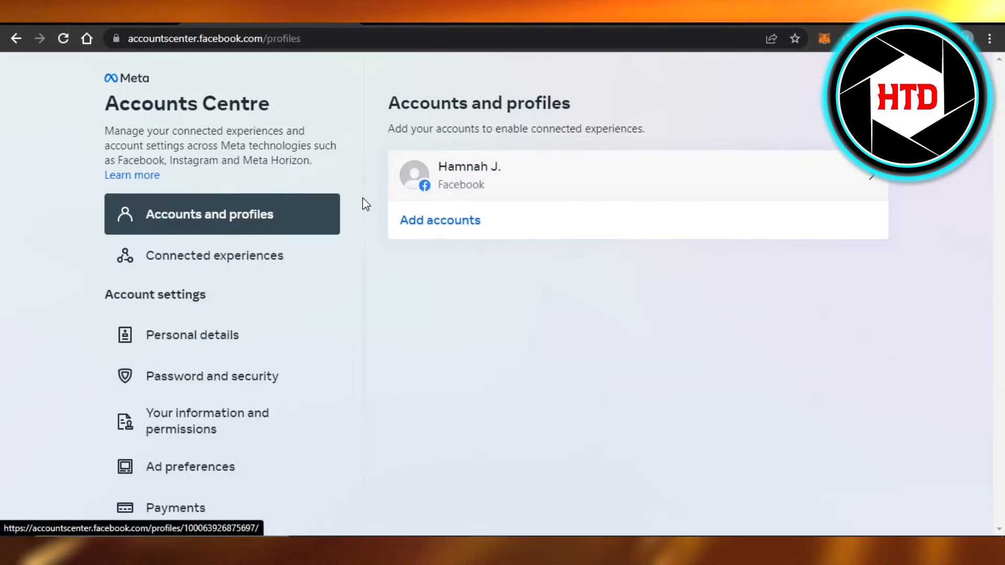
mouse_move(417, 232)
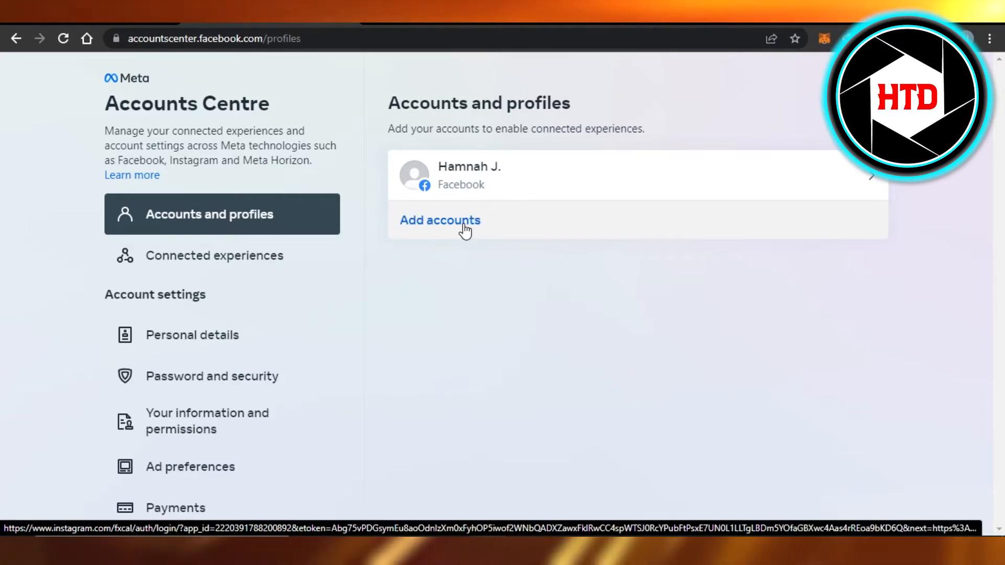
left_click(439, 220)
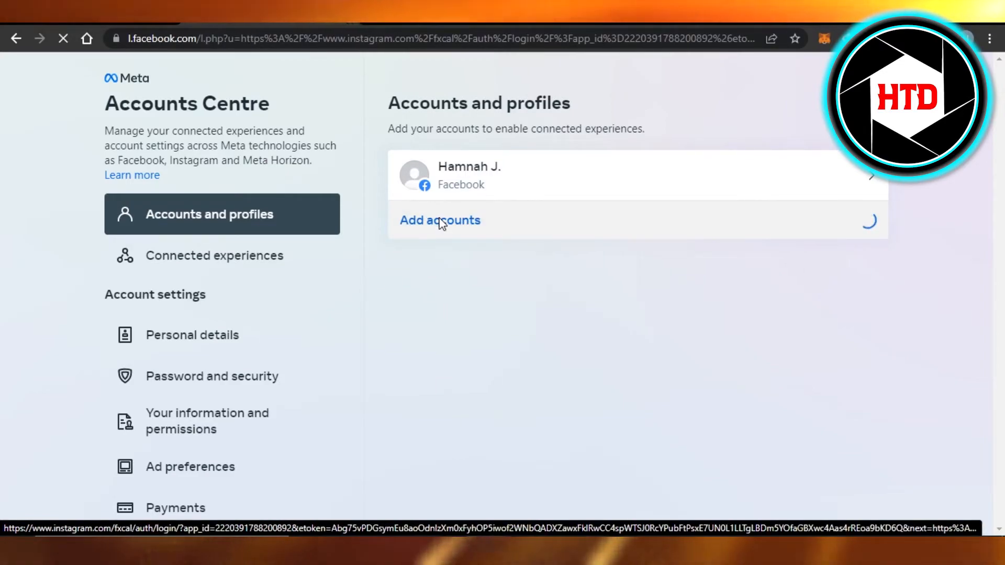
Step: Reach the Instagram login page, then go back to Facebook's Accounts Centre
left_click(440, 219)
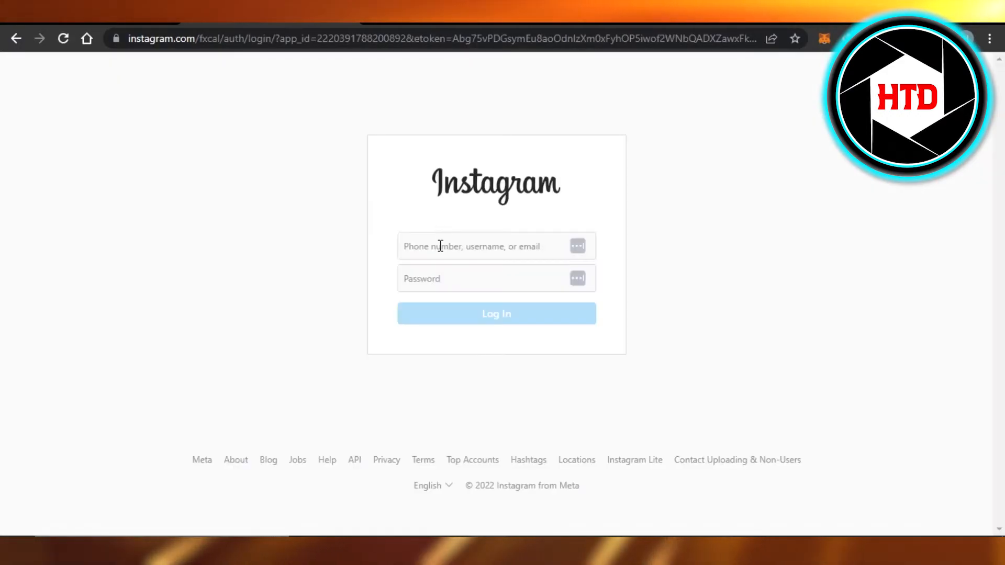
mouse_move(425, 249)
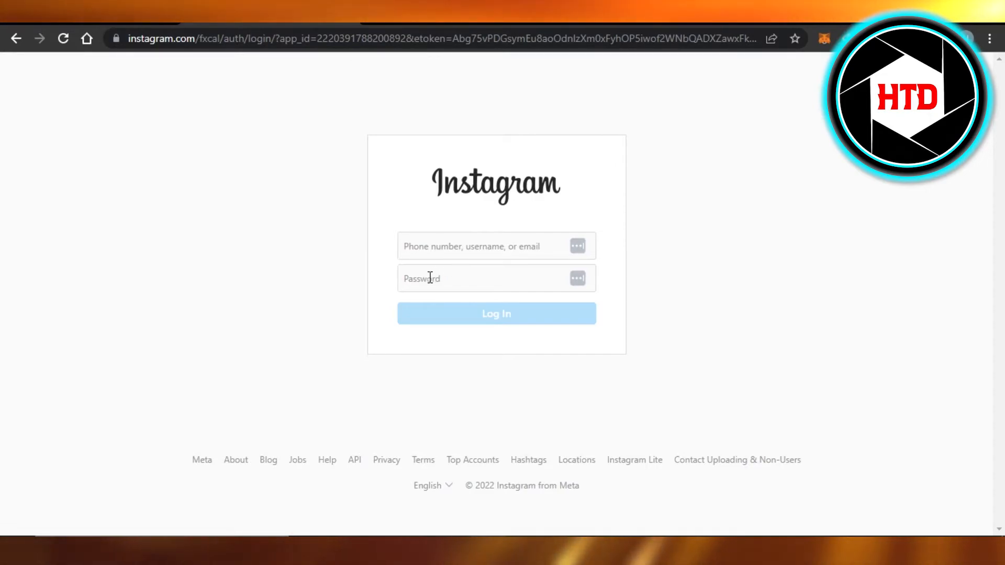
mouse_move(458, 169)
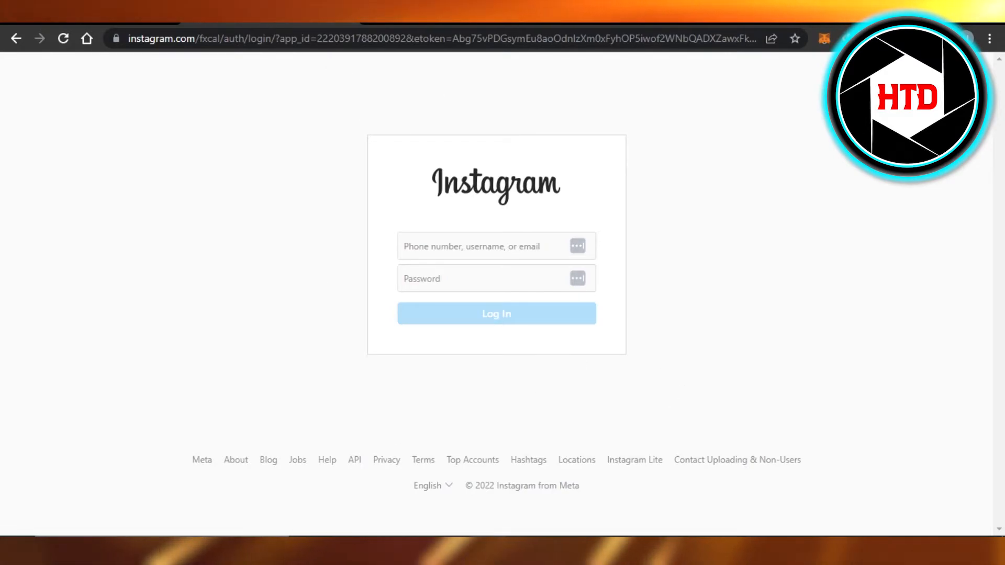
mouse_move(355, 220)
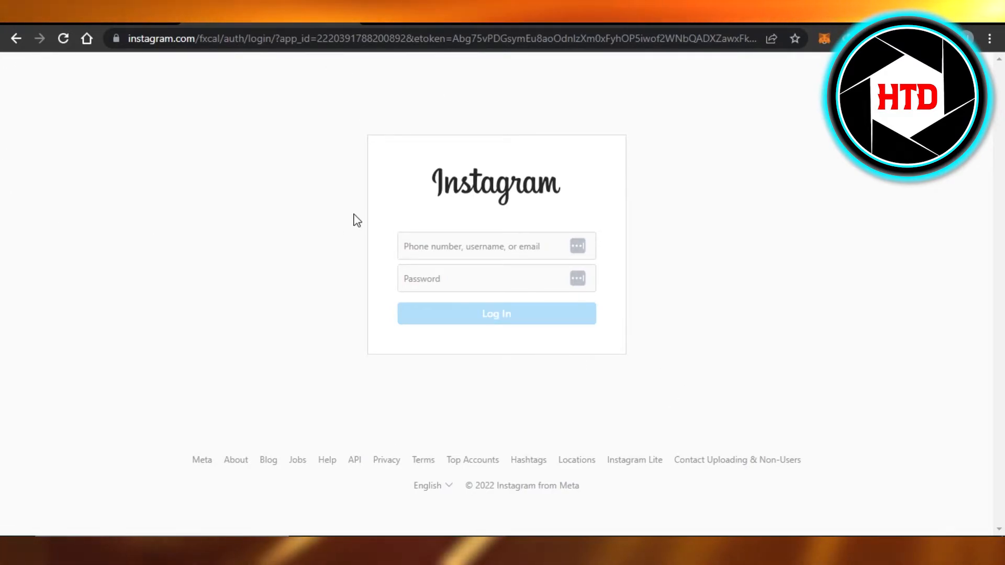
mouse_move(536, 158)
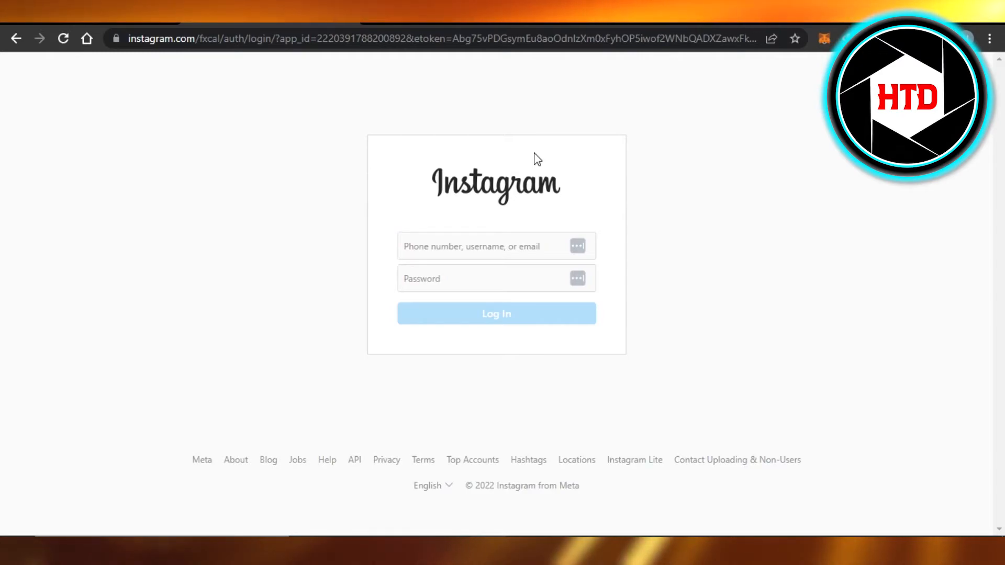
left_click(16, 38)
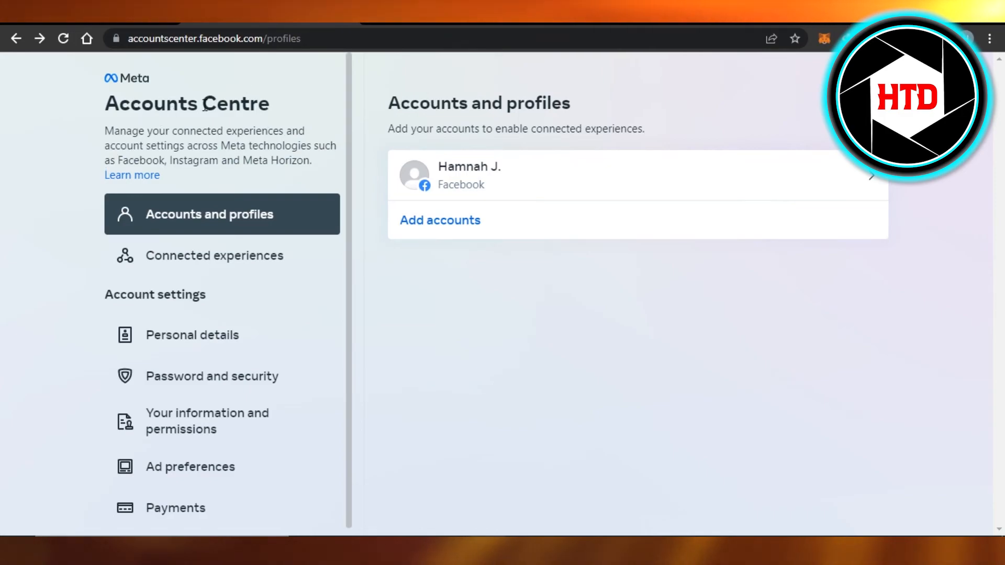
mouse_move(432, 206)
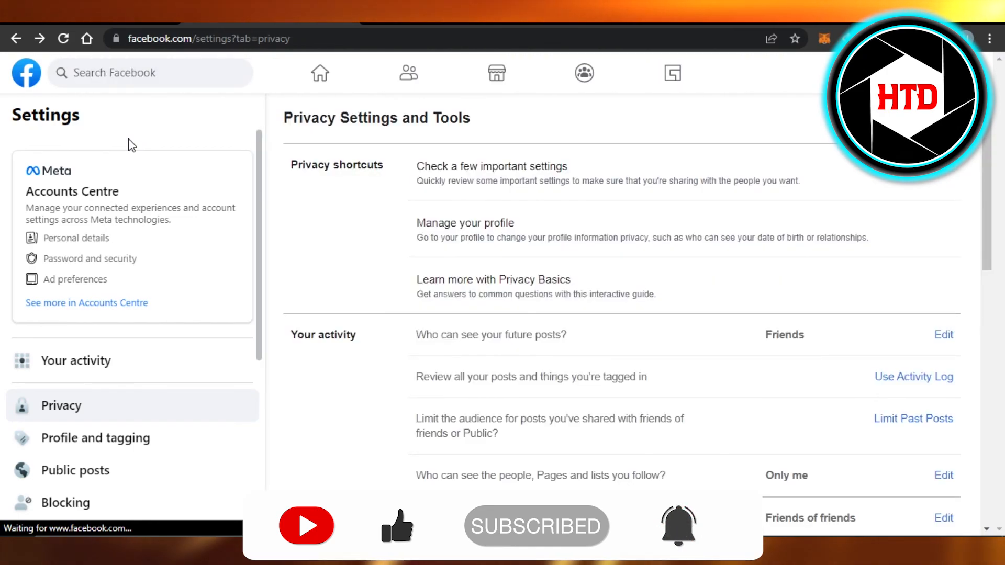
mouse_move(296, 262)
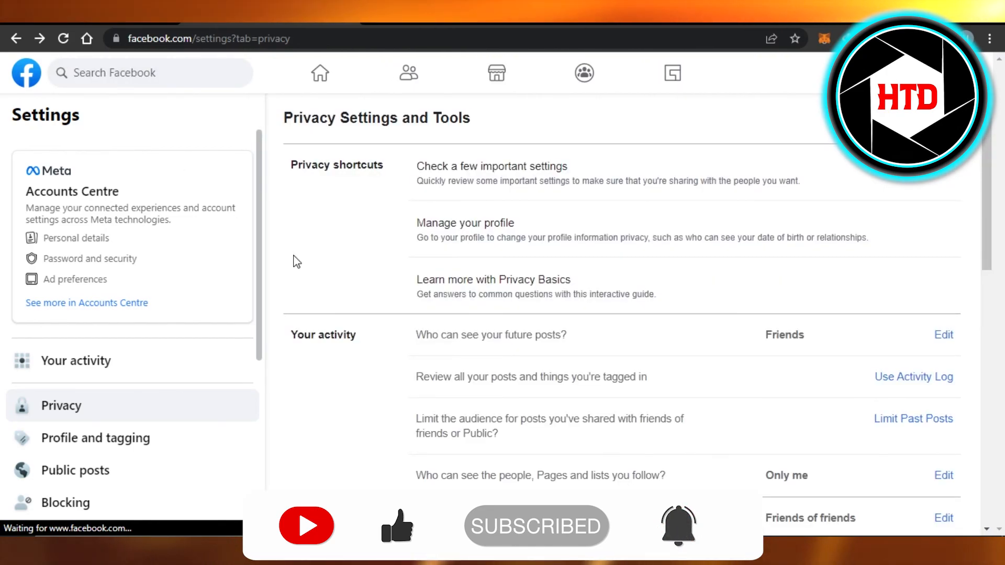